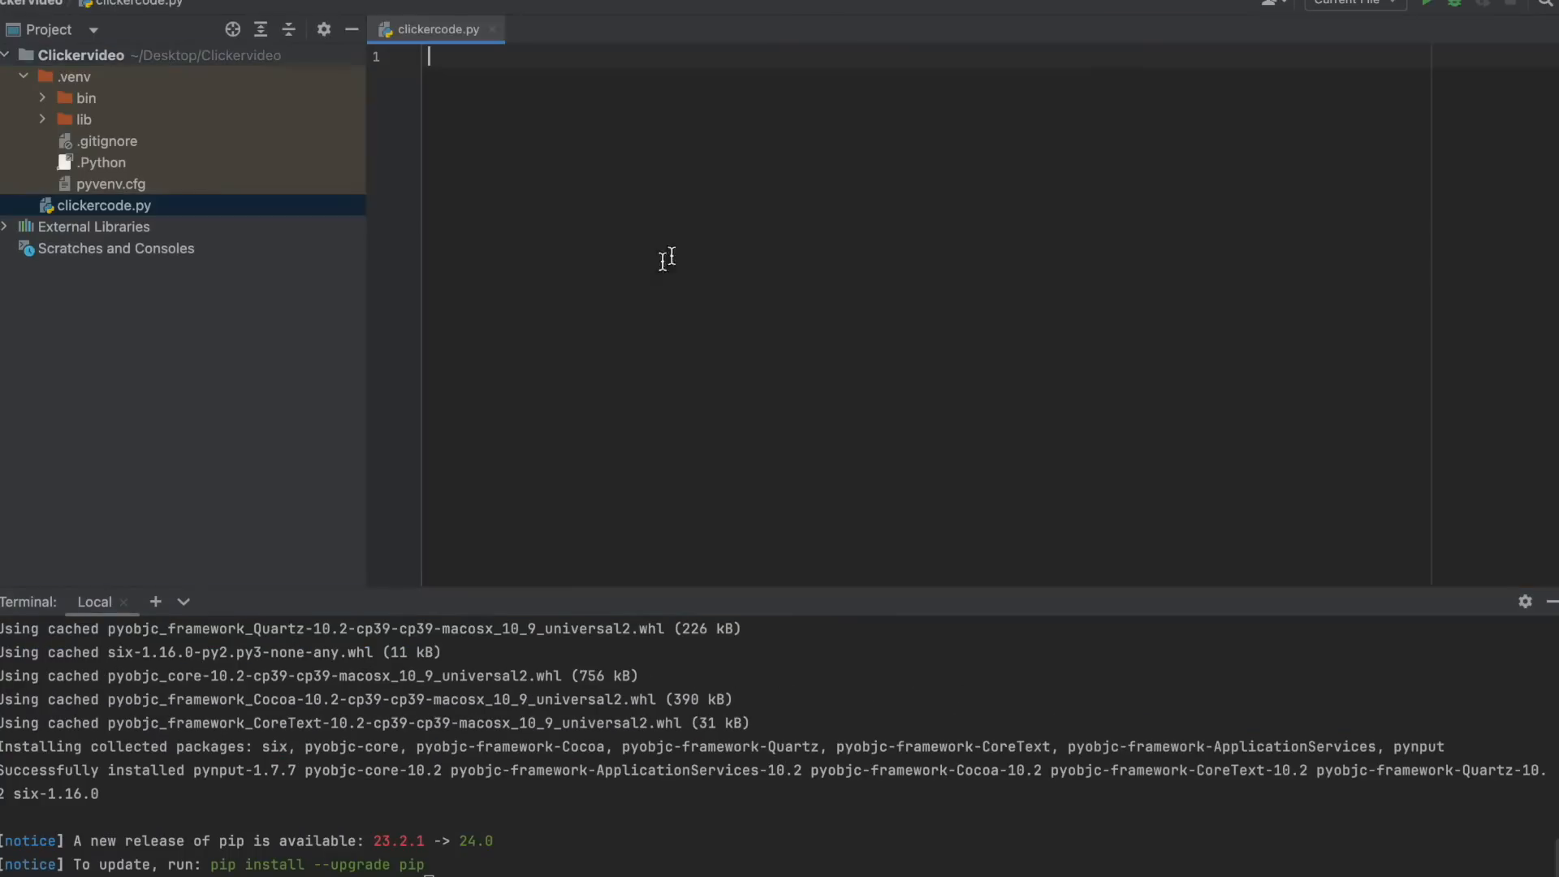
Import threading, pynput keyboard/mouse and time; add mouse_controller and clicking = False; begin on_press
type("import threading")
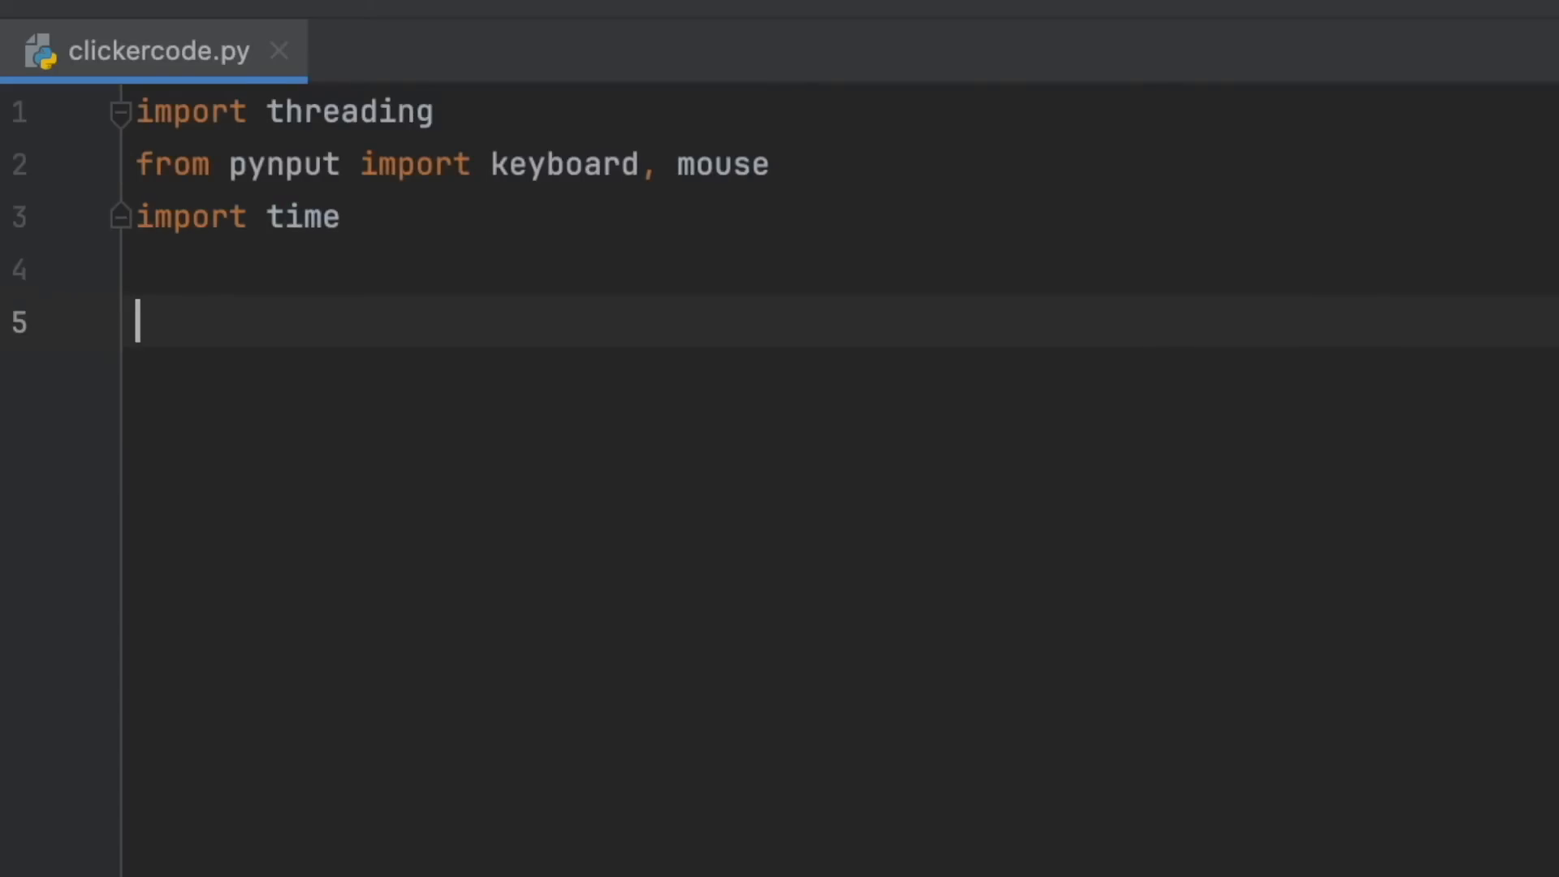
type("mouse_controller = mouse.Controller(")
type("clicking =")
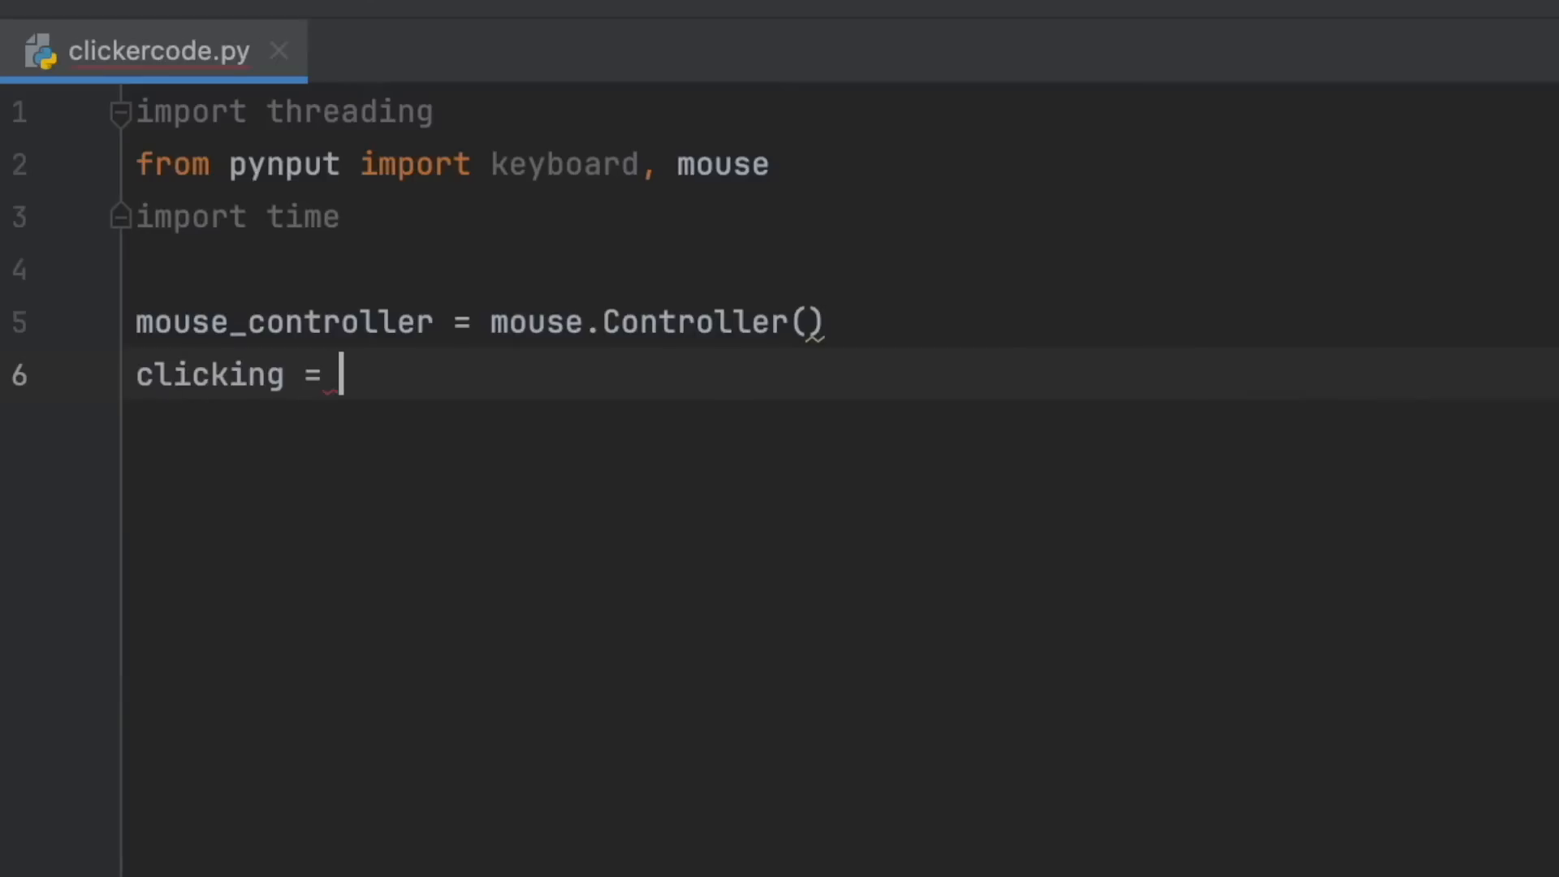
type("False")
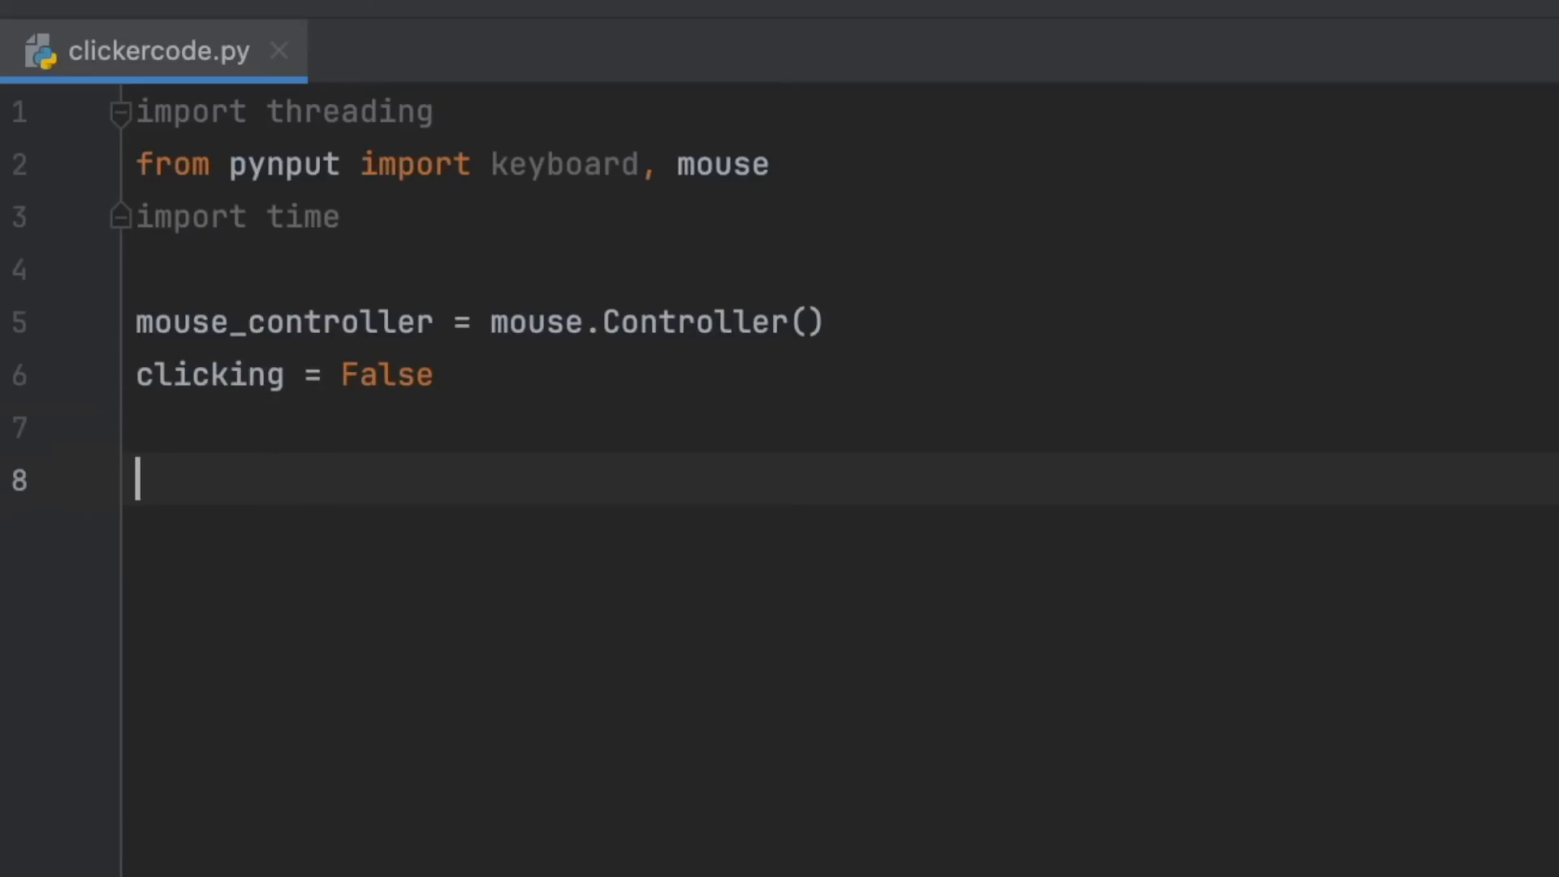
type("def on_press(key):")
type("t")
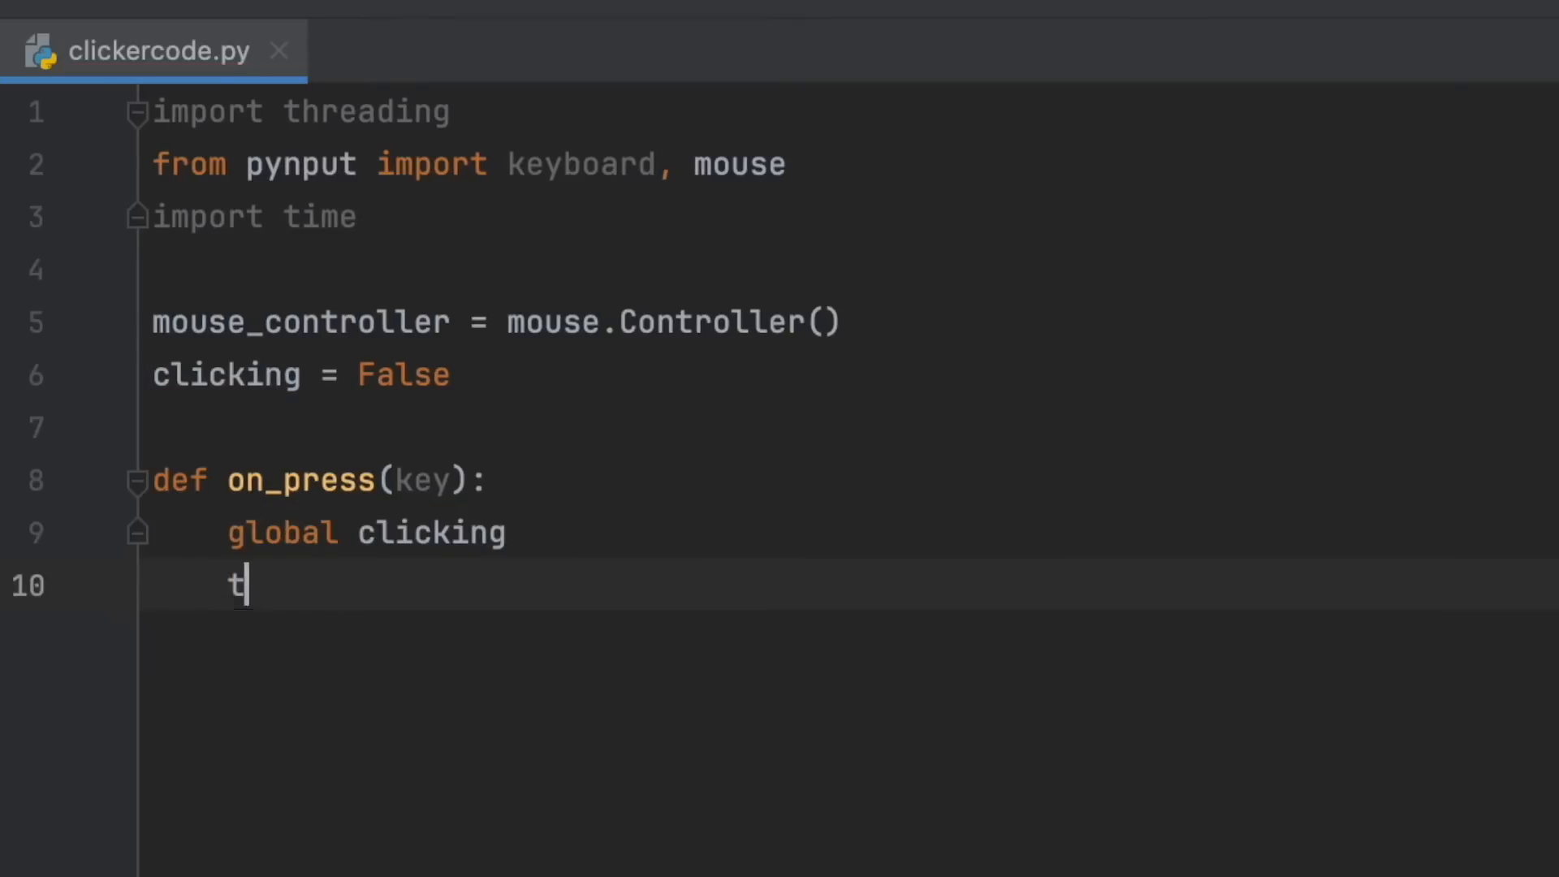
Write on_press(key) with global clicking: 's' sets True, 'e' sets False, inside try/except
type("ry:")
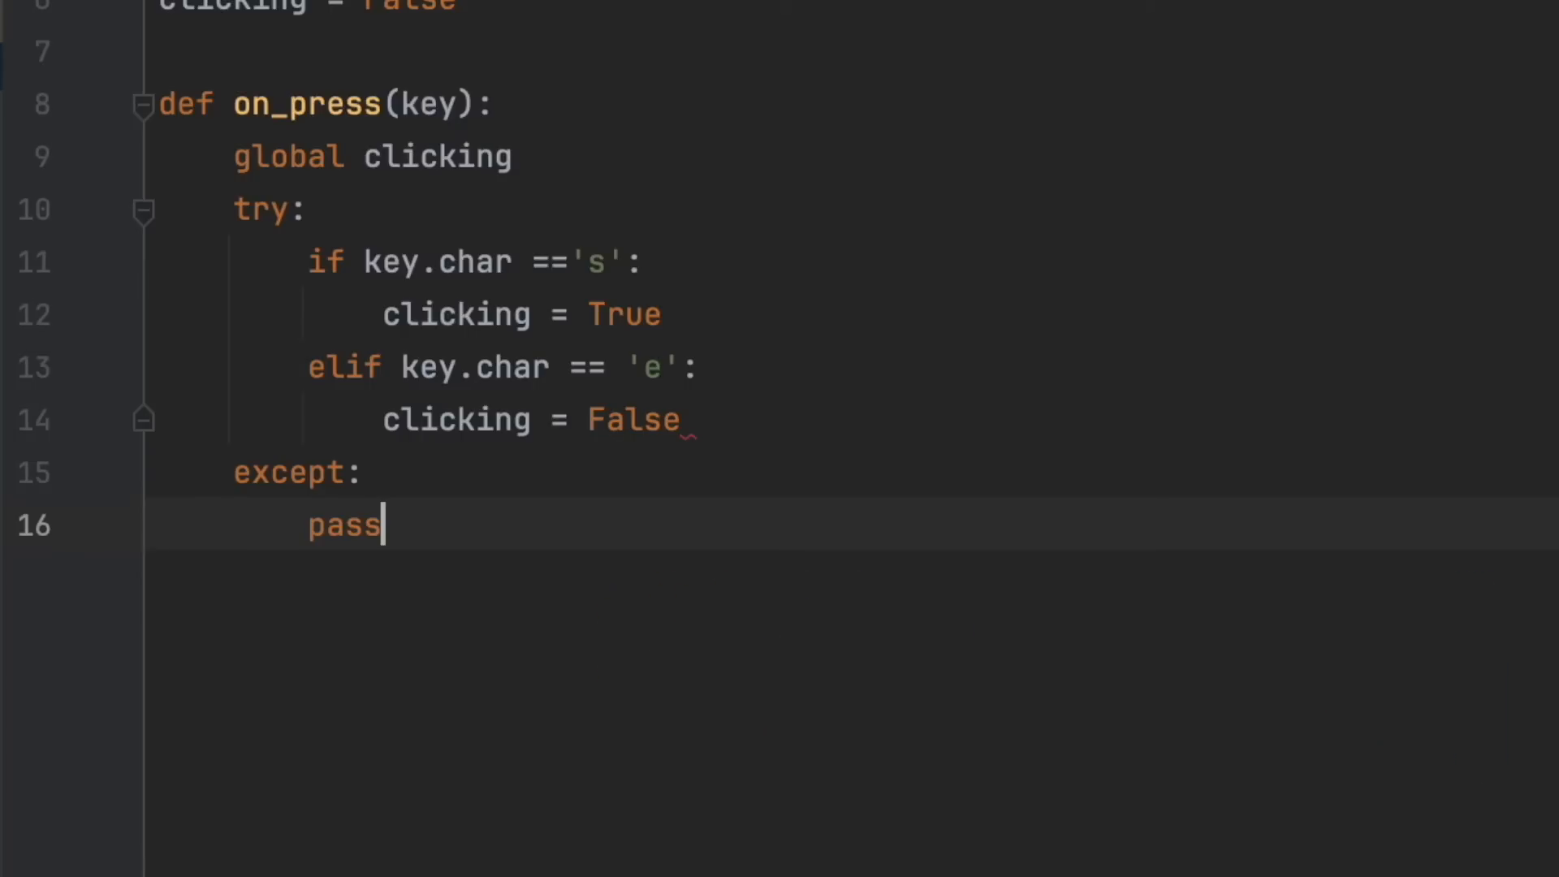
Write auto_clicker(): while clicking, left-click with time.sleep(0.00001), else sleep 0.1
type("def auto_")
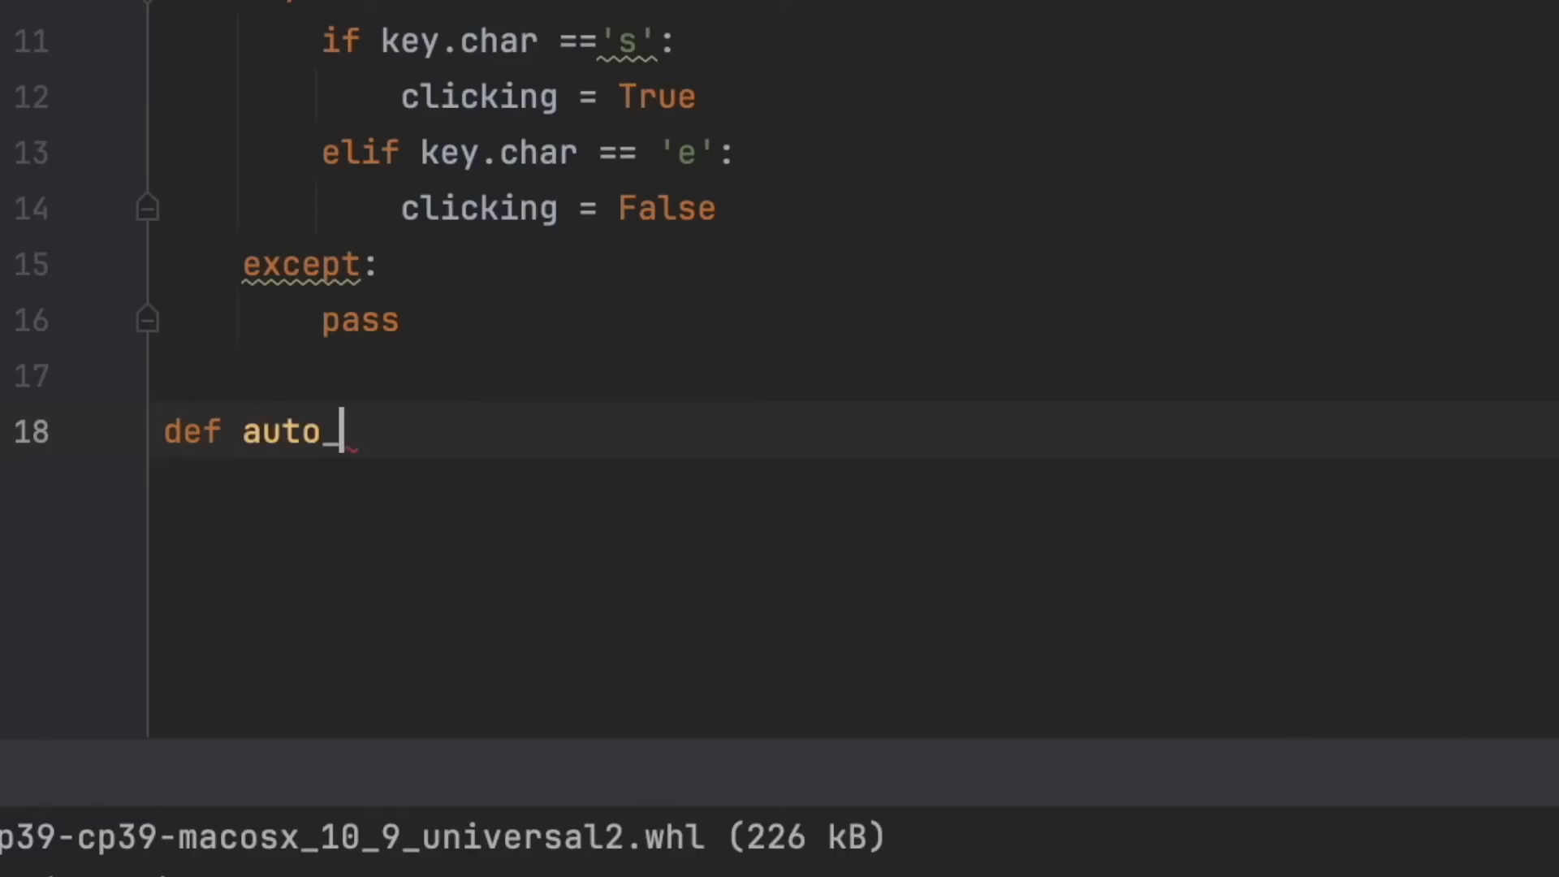
type("_clicker():")
type("if clicking:")
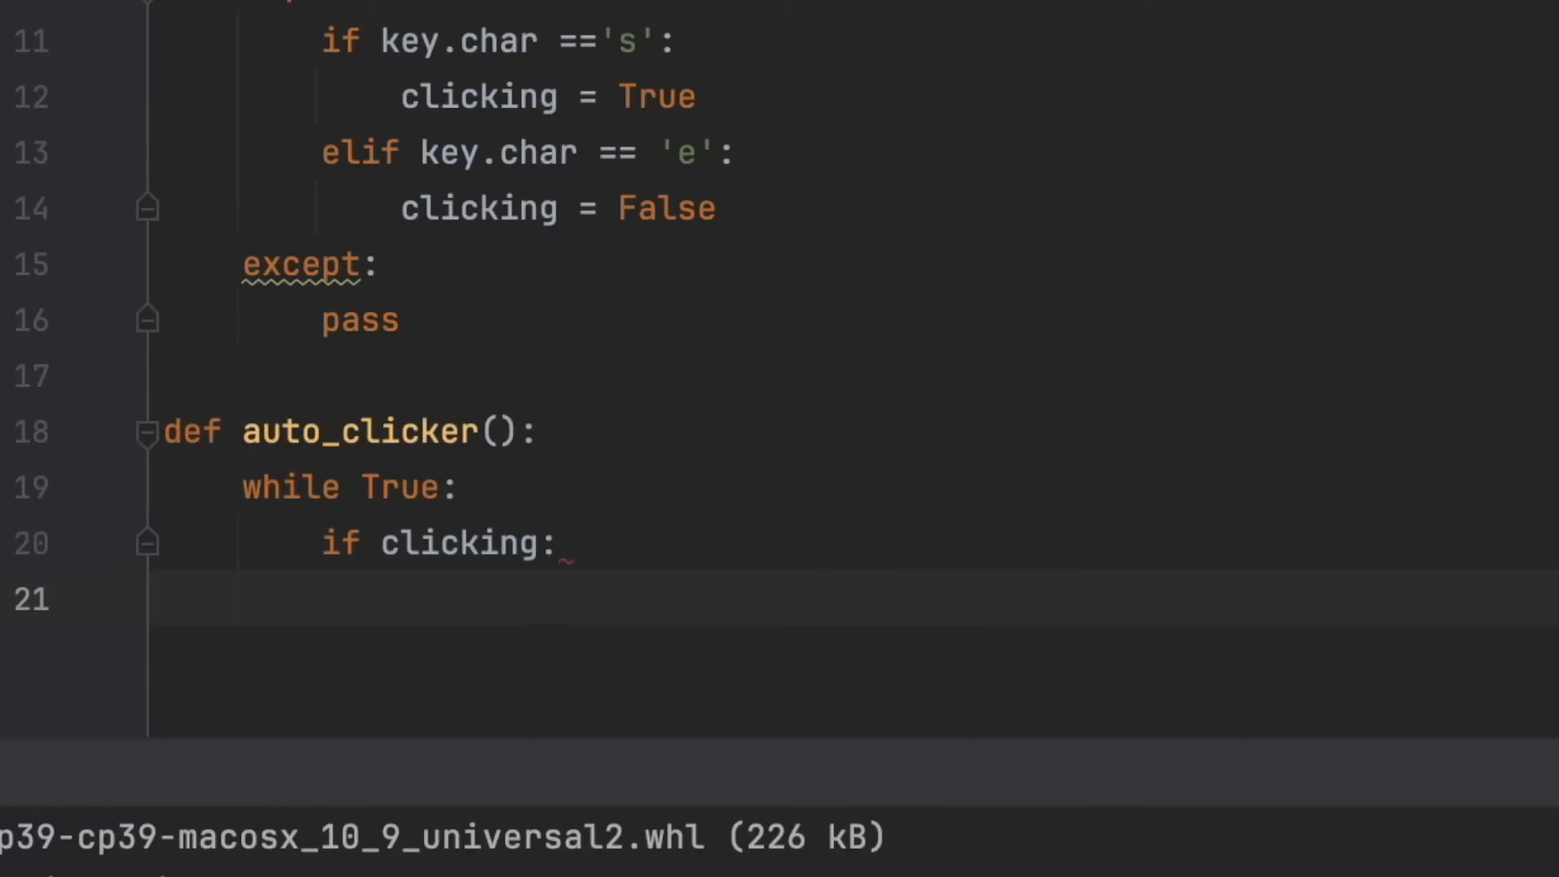
type("mouse_controller.click((mouse.Button.left,")
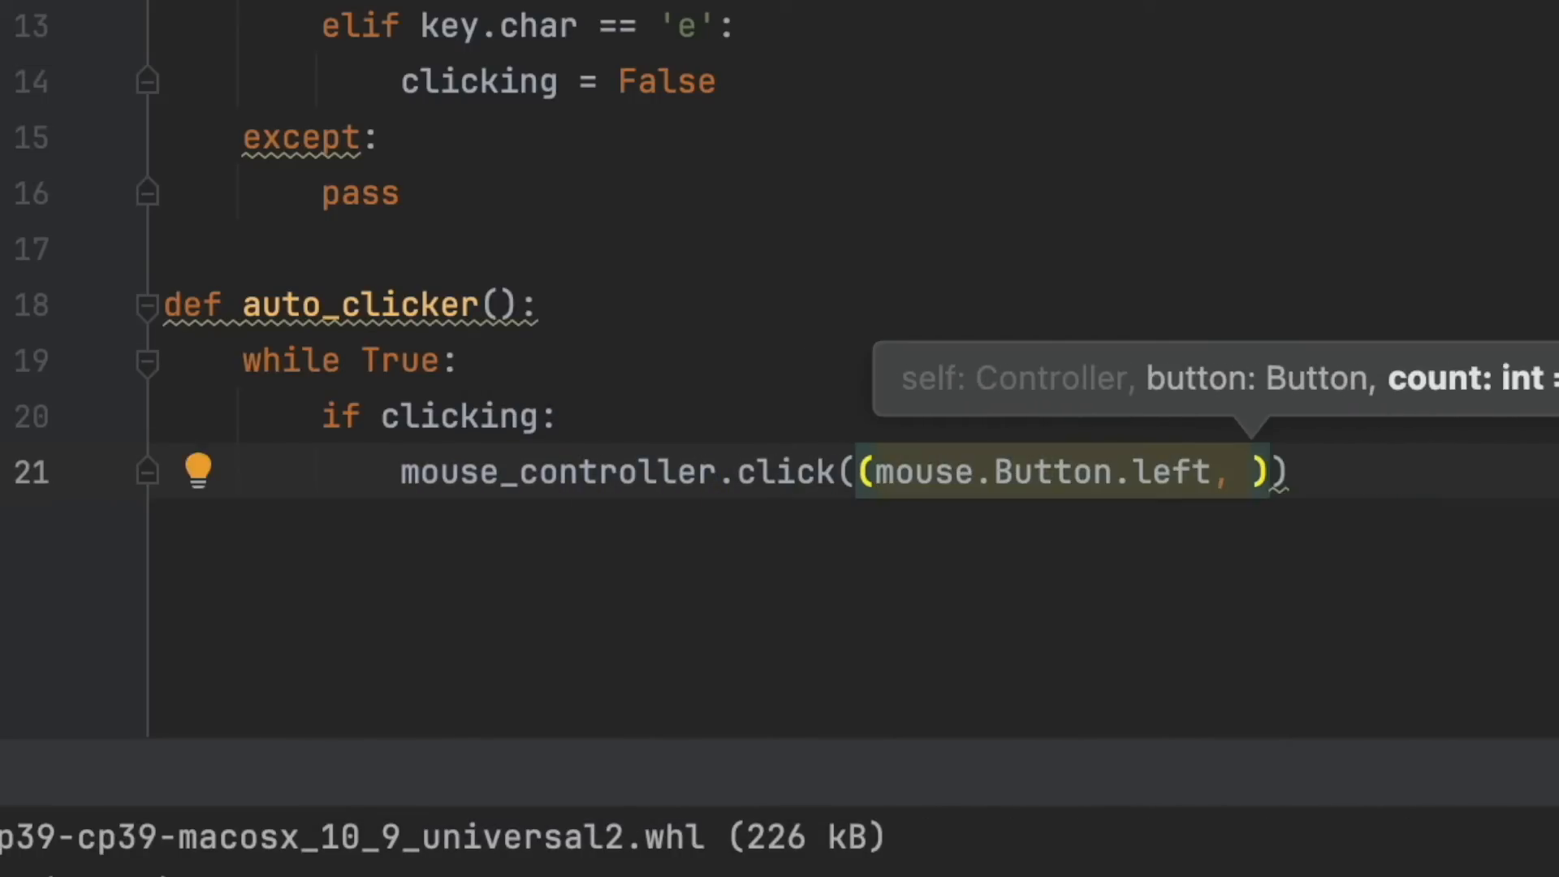
type("1")
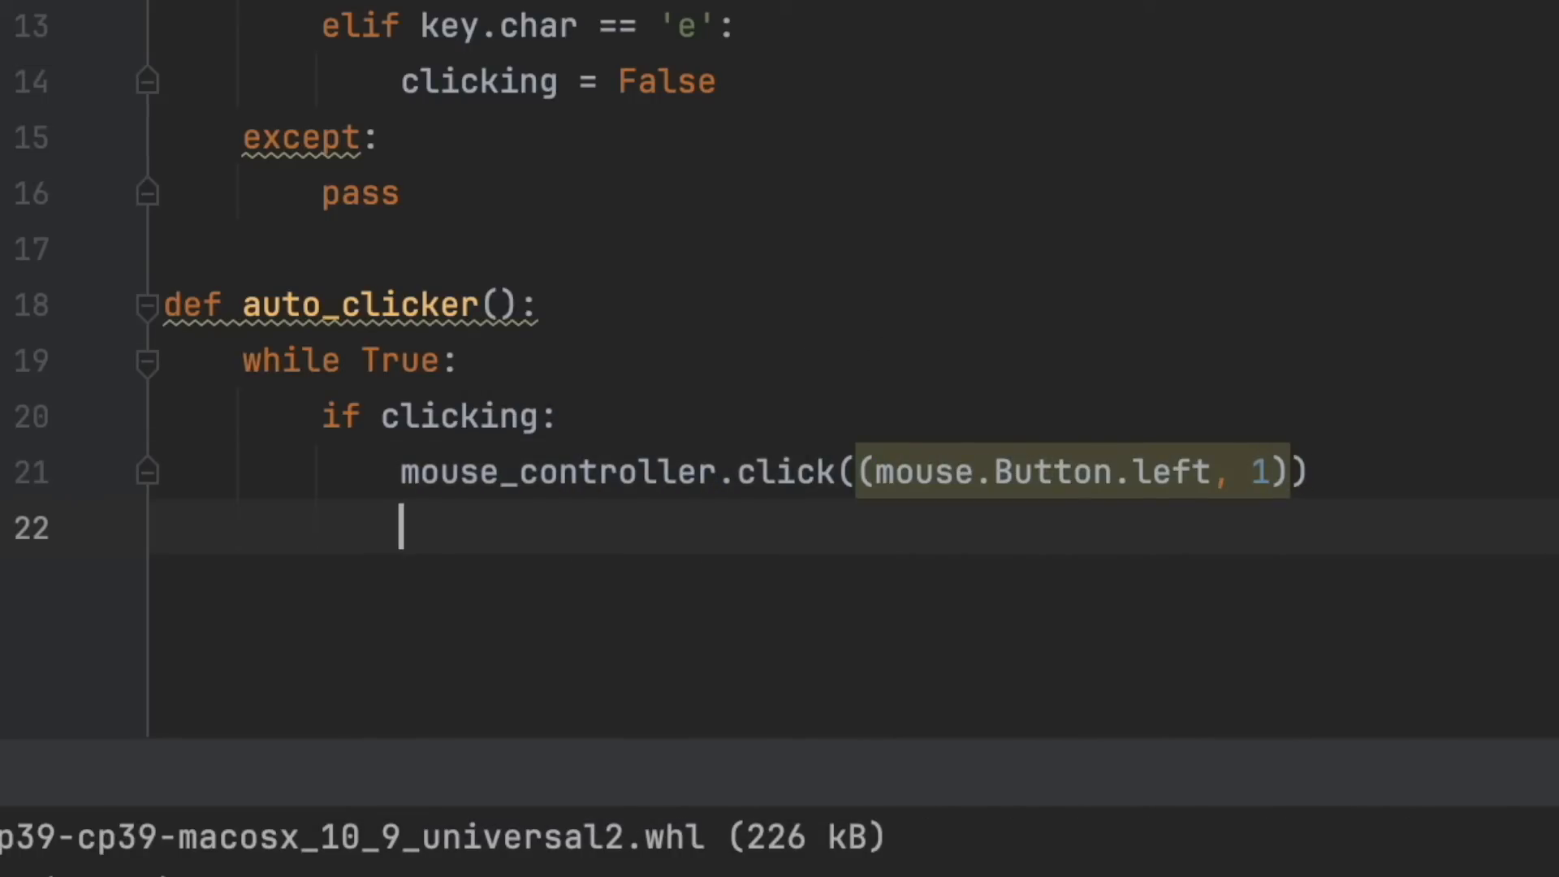
type("time.sleep(0")
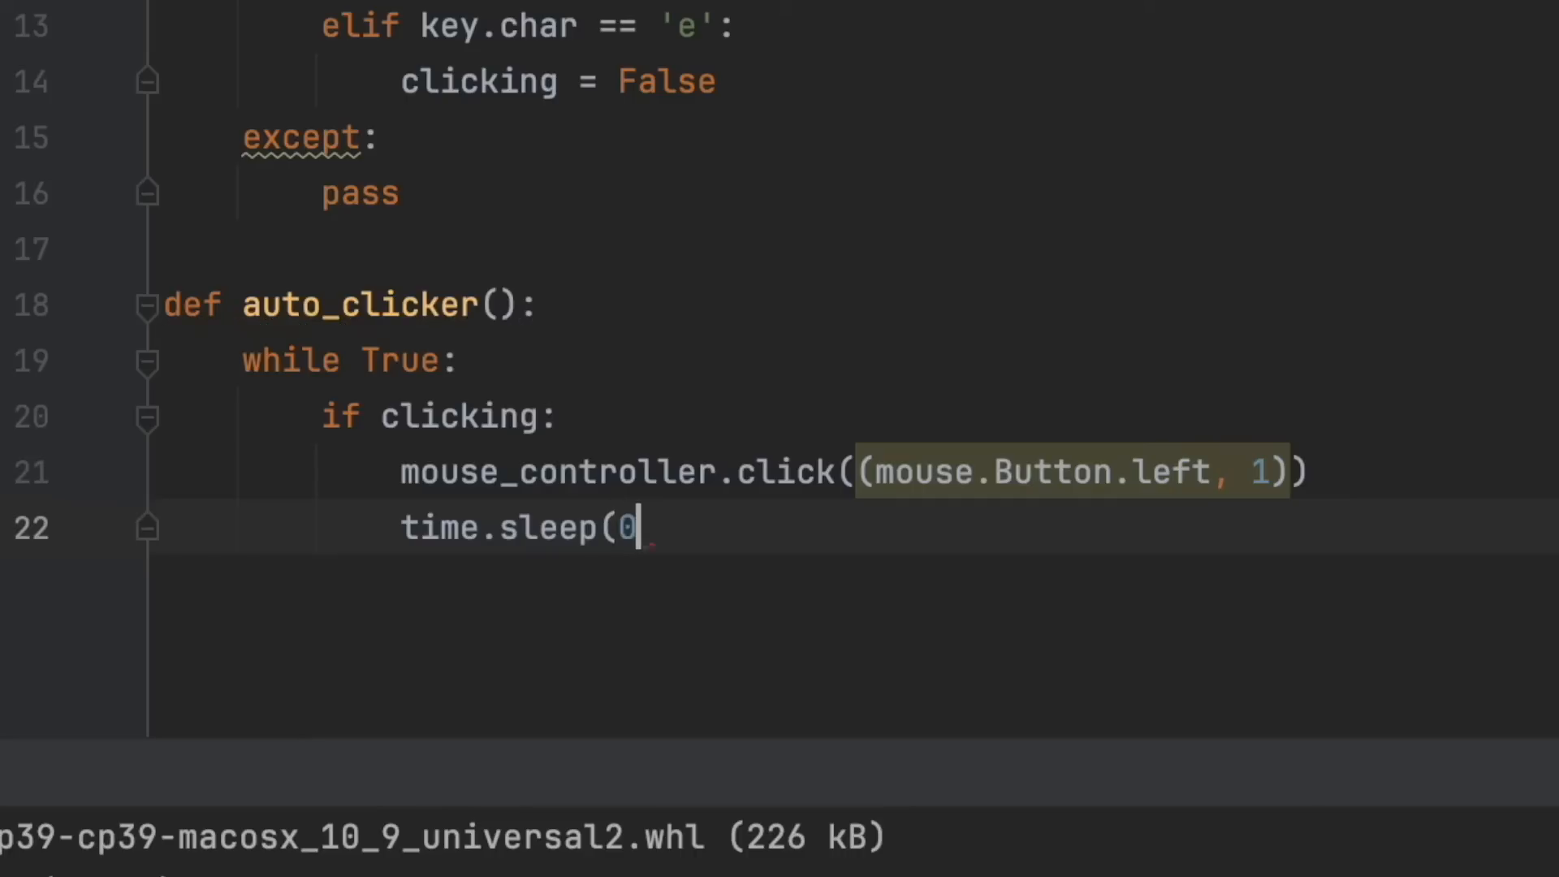
type(".00001)")
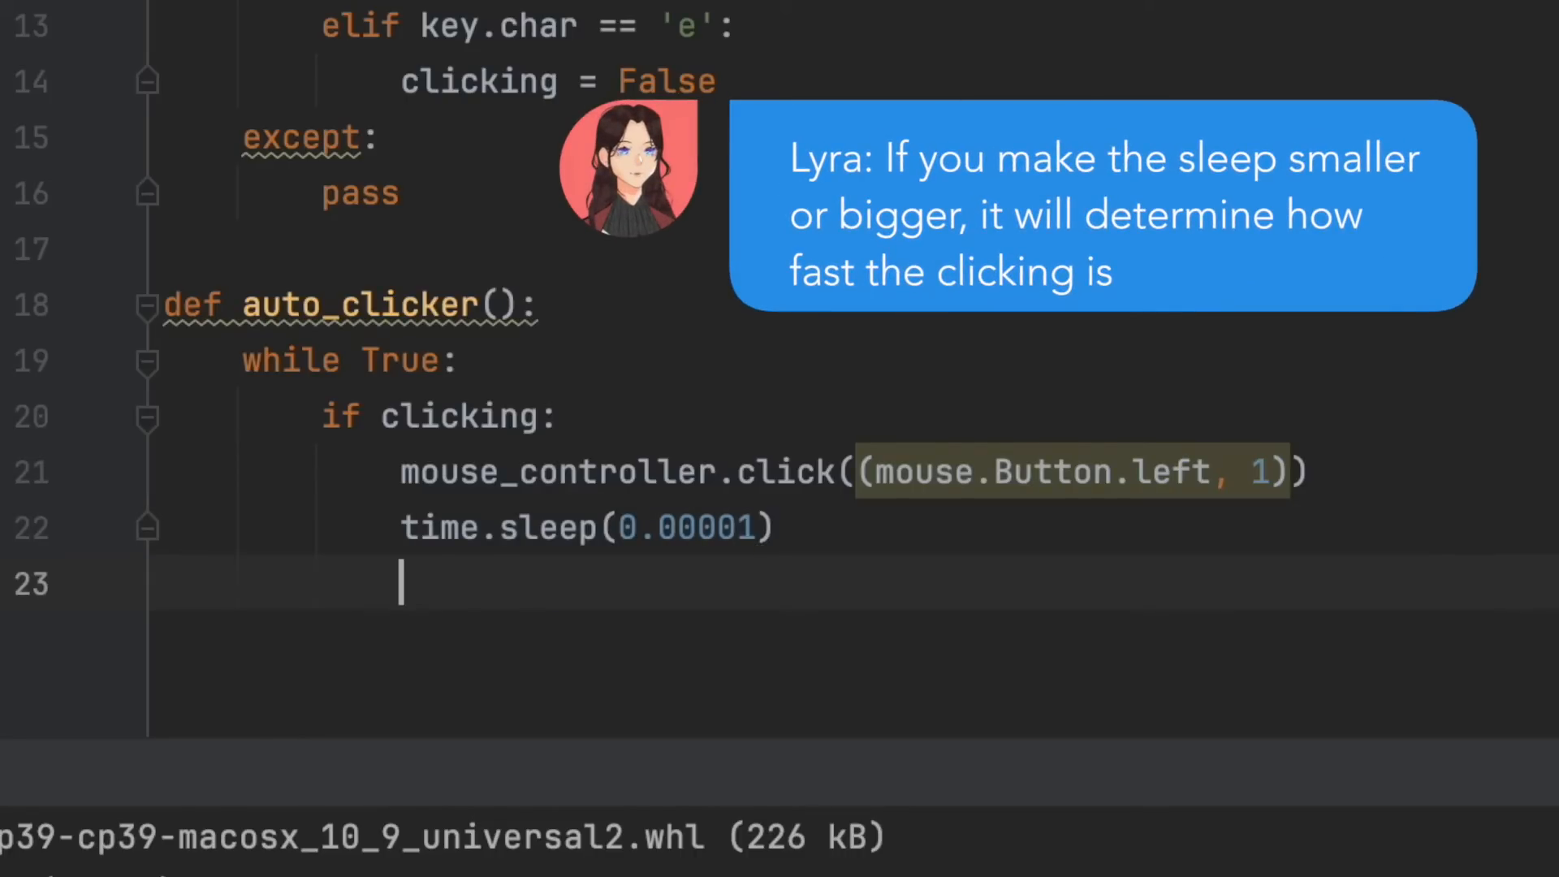
type("else")
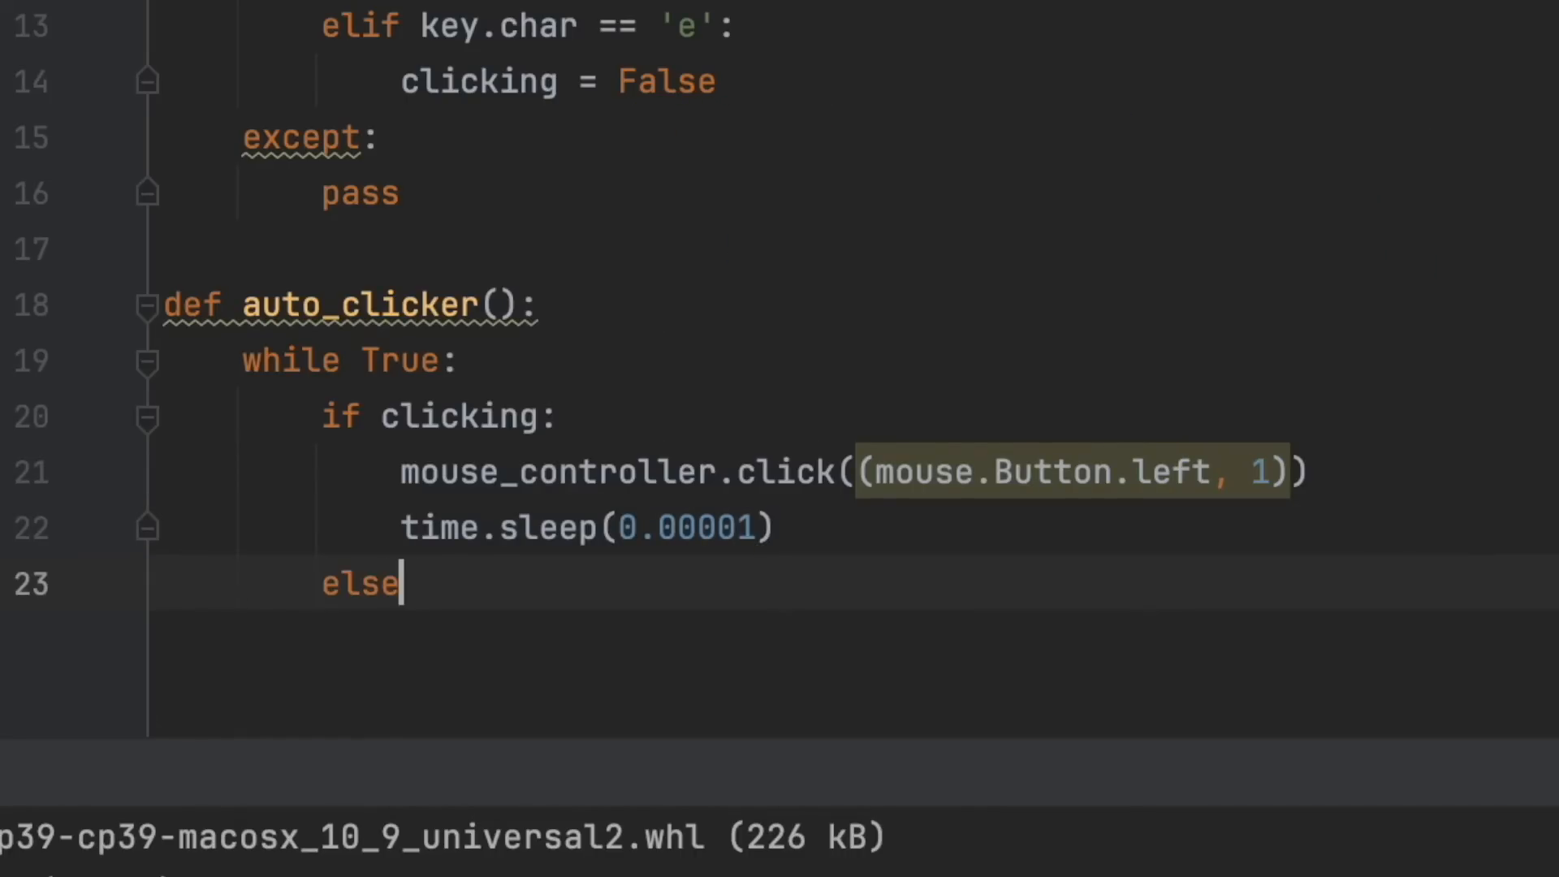
type(":")
type("time.sleep(0.1")
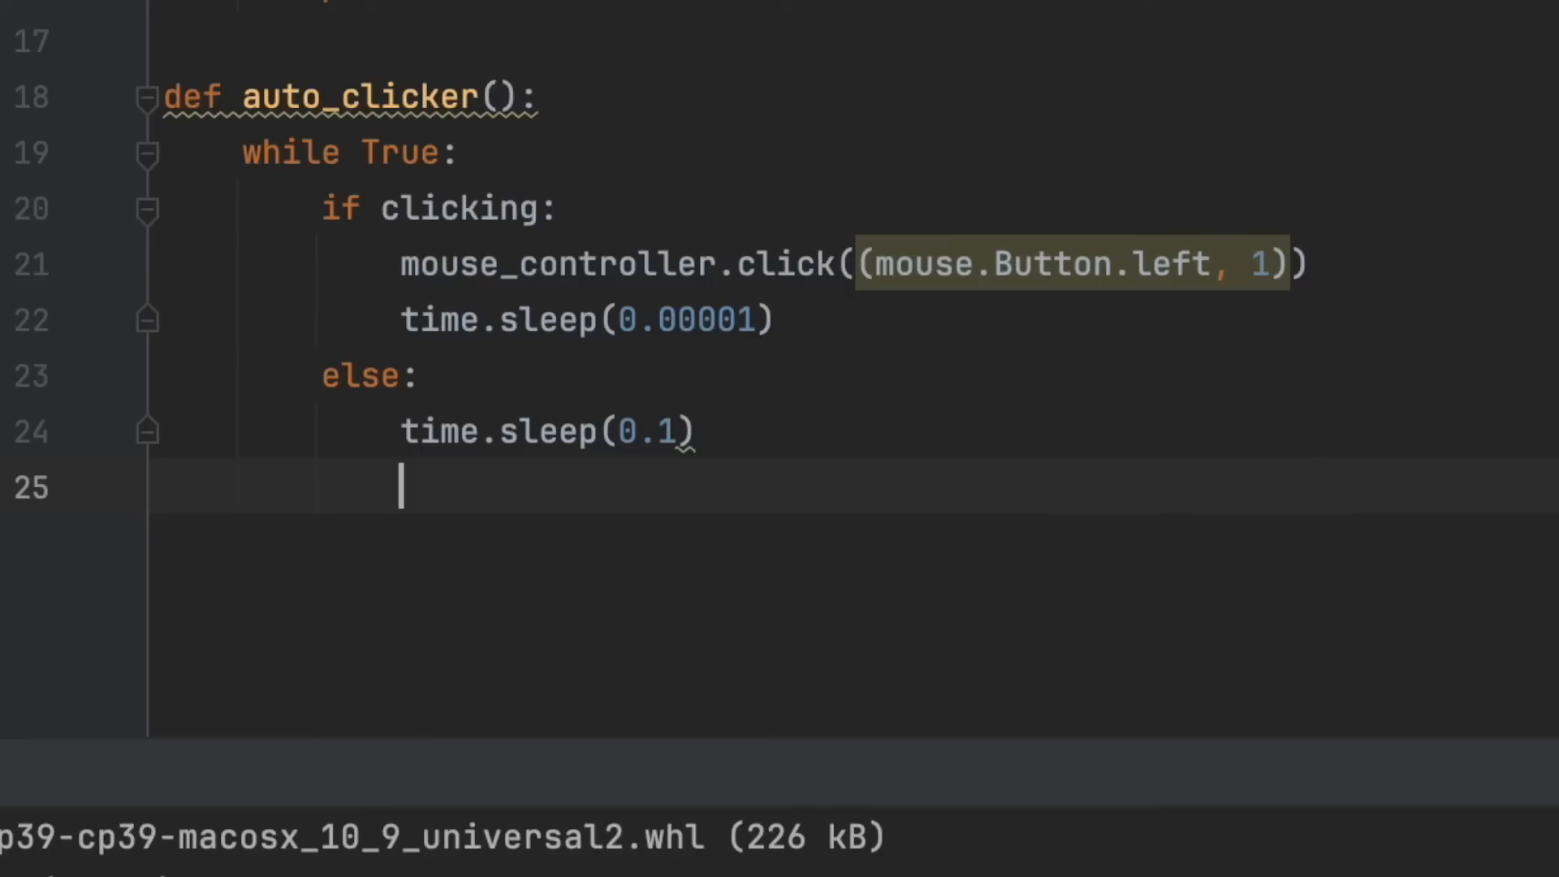
type("def listen_for_keys():")
type("with keyboard.Listener(")
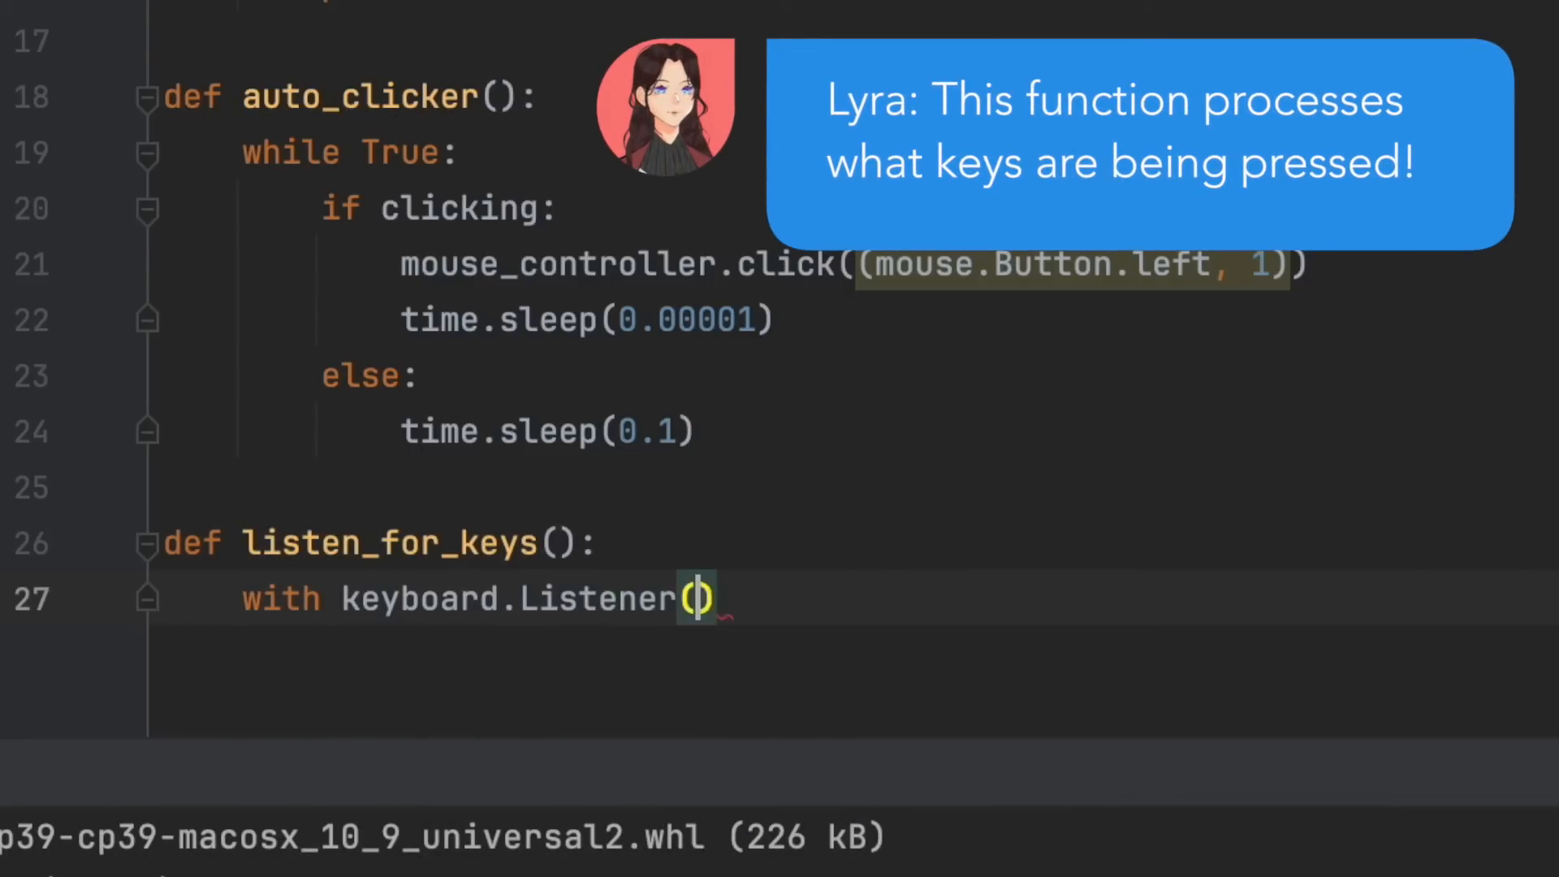
Write listen_for_keys() using keyboard.Listener(on_press=on_press) as listener and listener.join()
type("on_press=on_press) as listener")
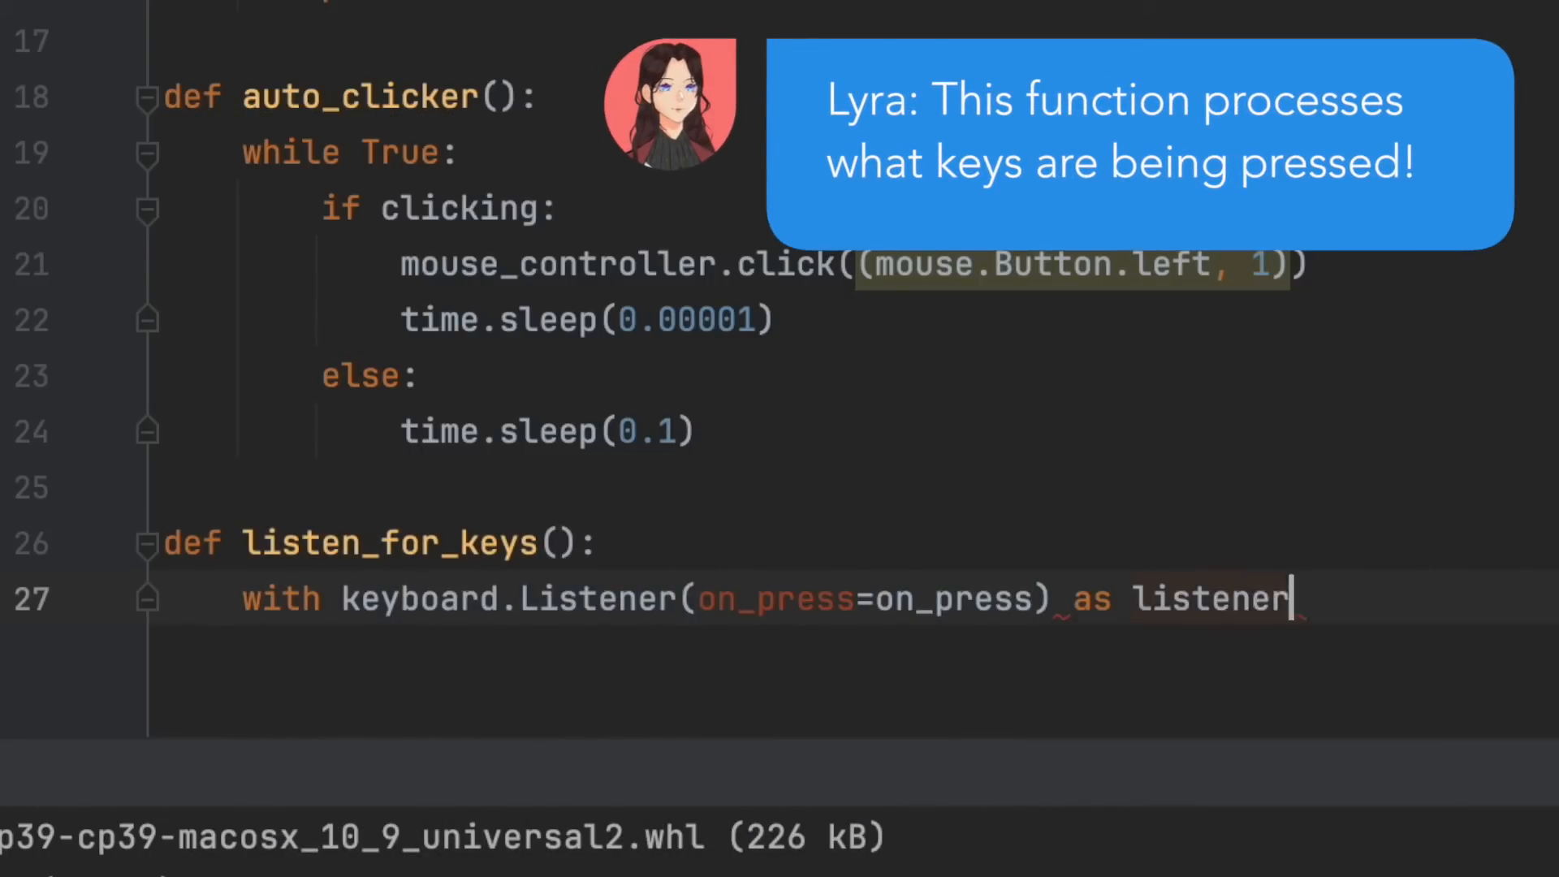
type("listener.join()")
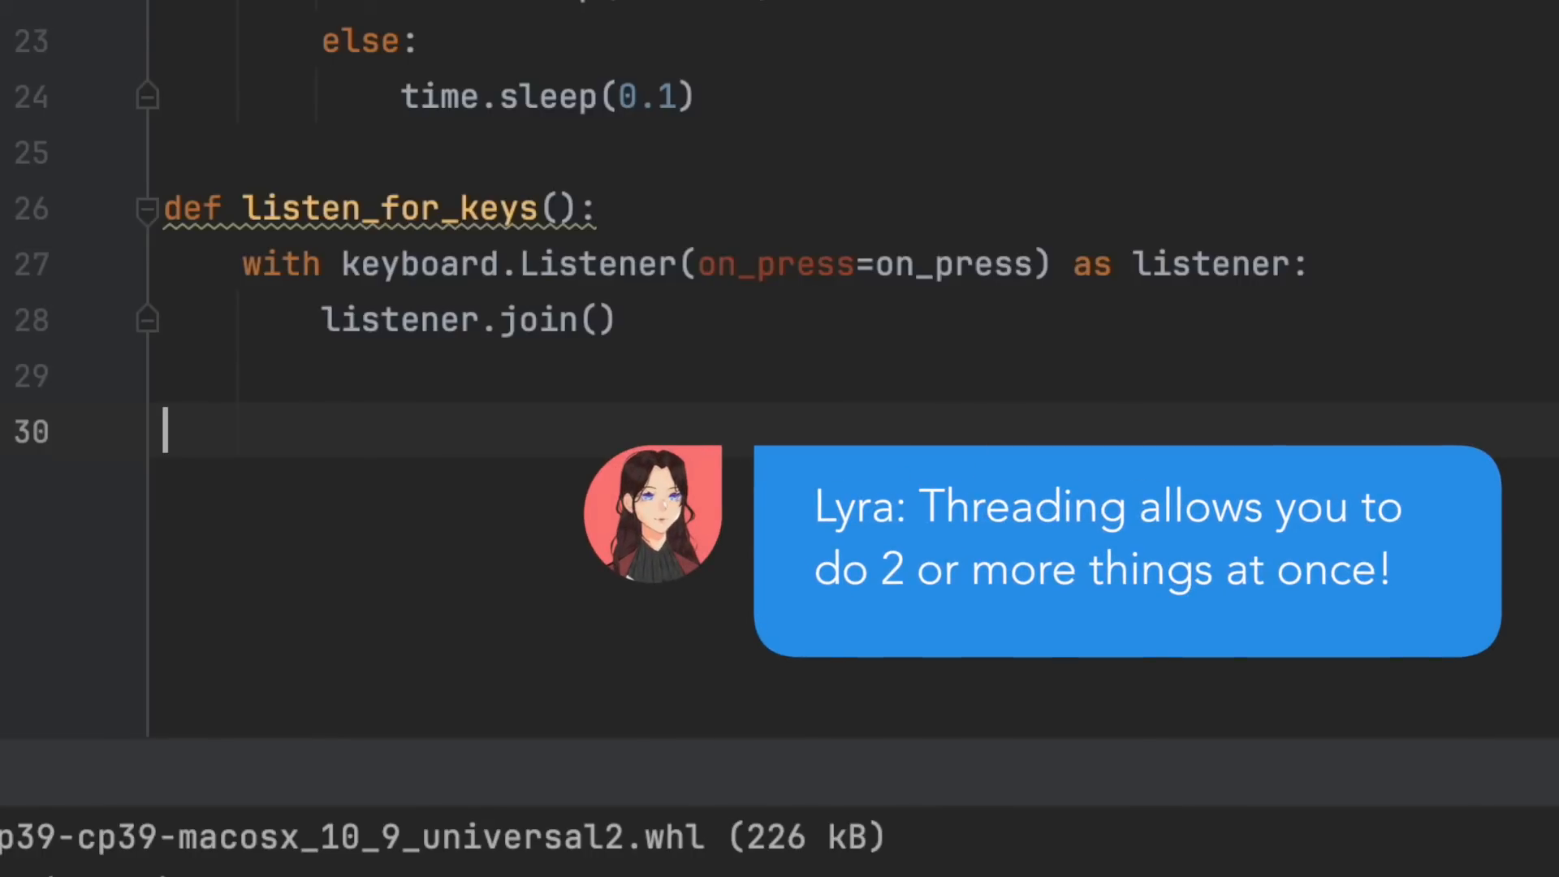
type("k")
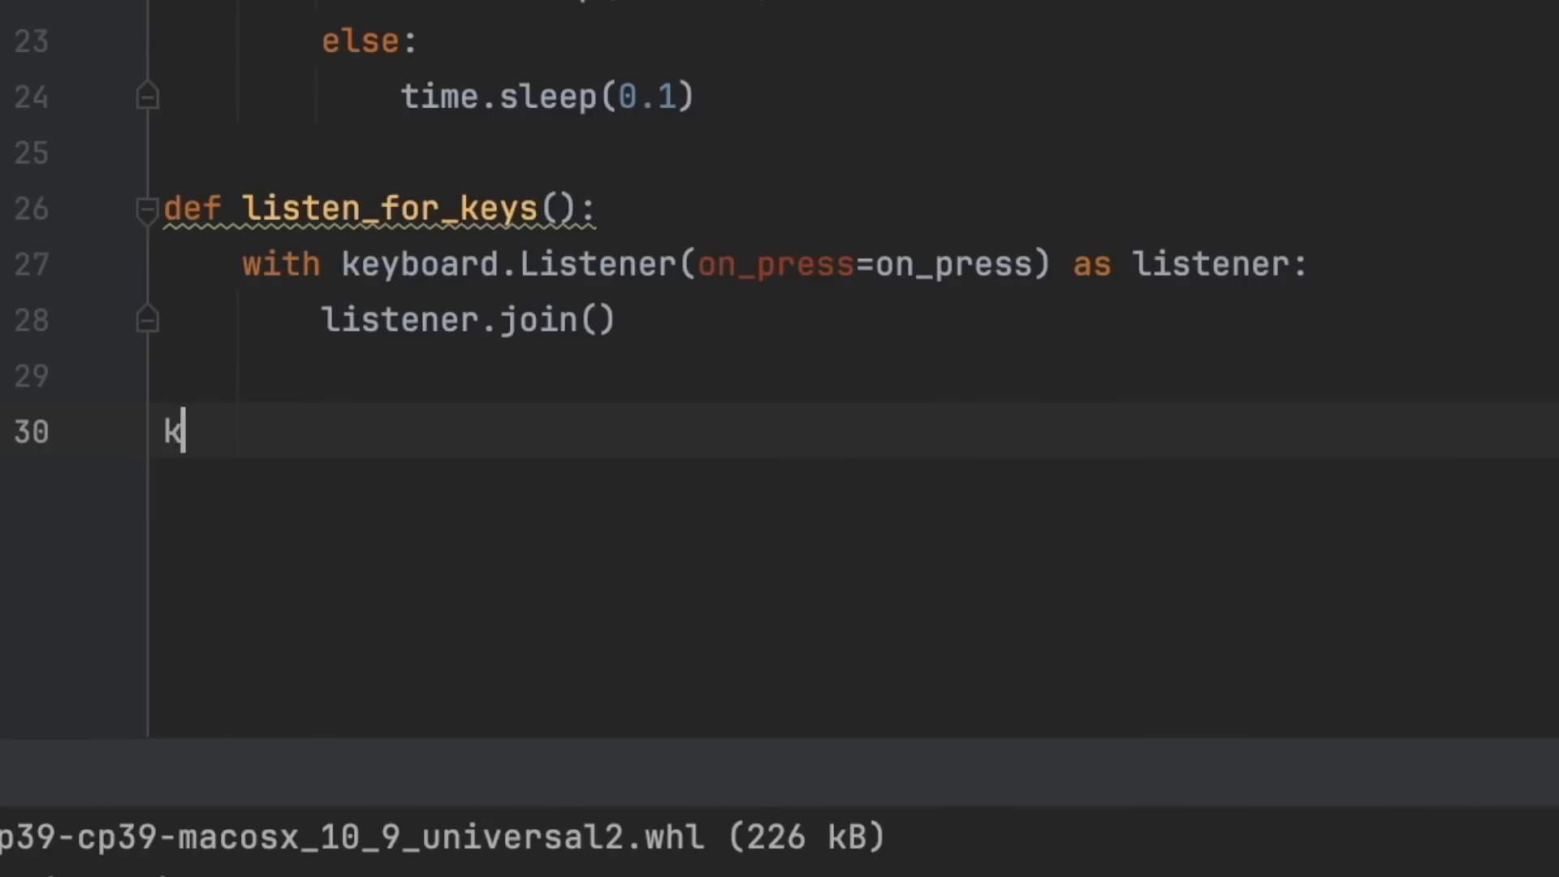
Create key_listener_thread = threading.Thread(target=listen_for_keys) and set its daemon to True
type("ey_listener_thread = threading.Thread(target=listen_for_")
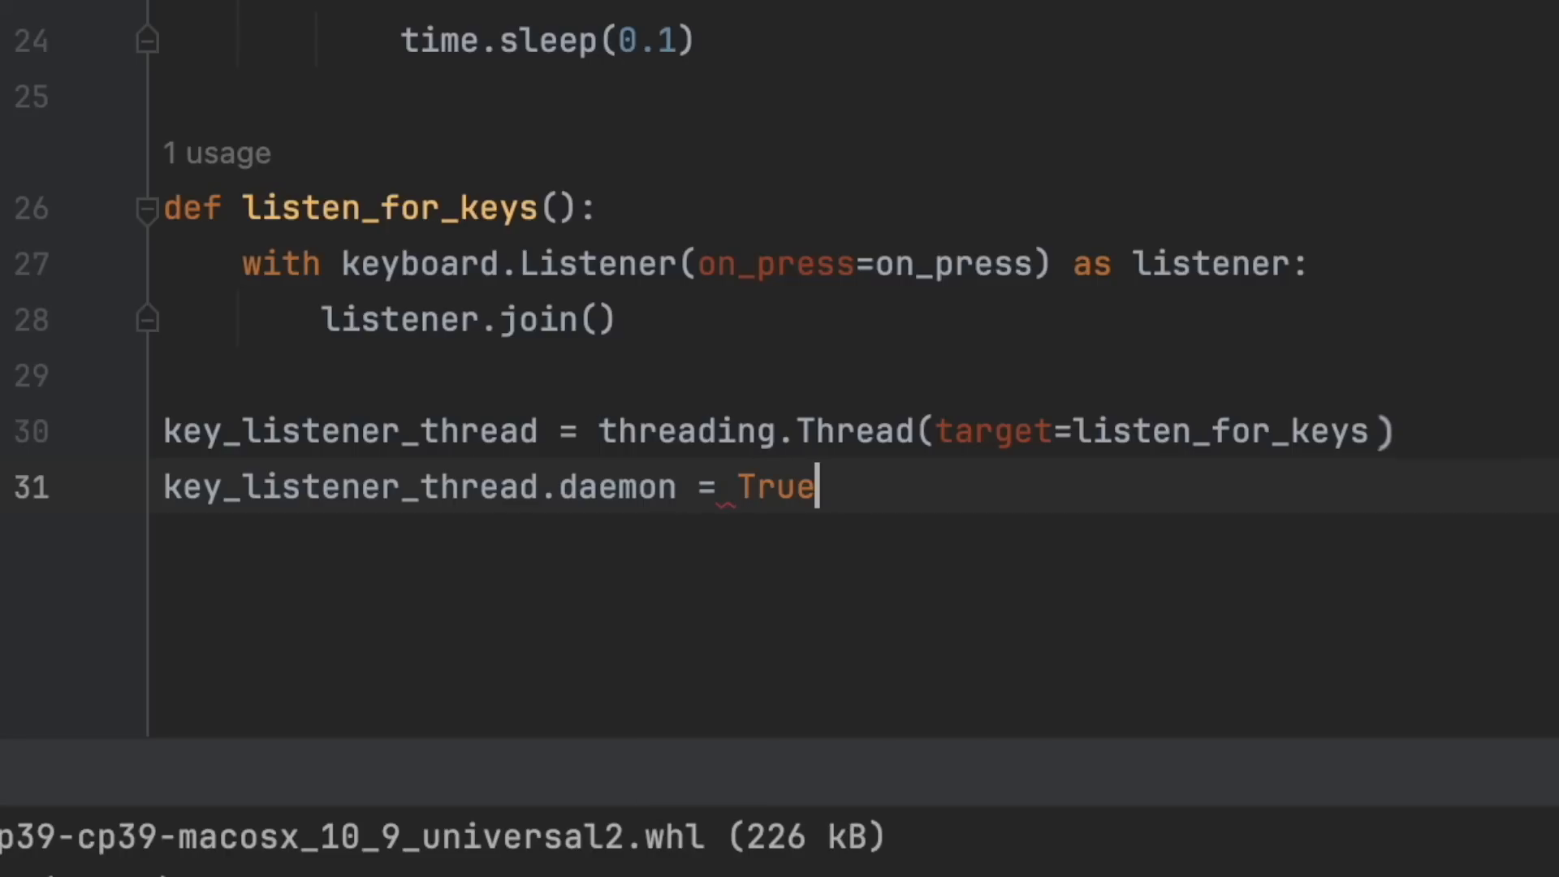
type("key")
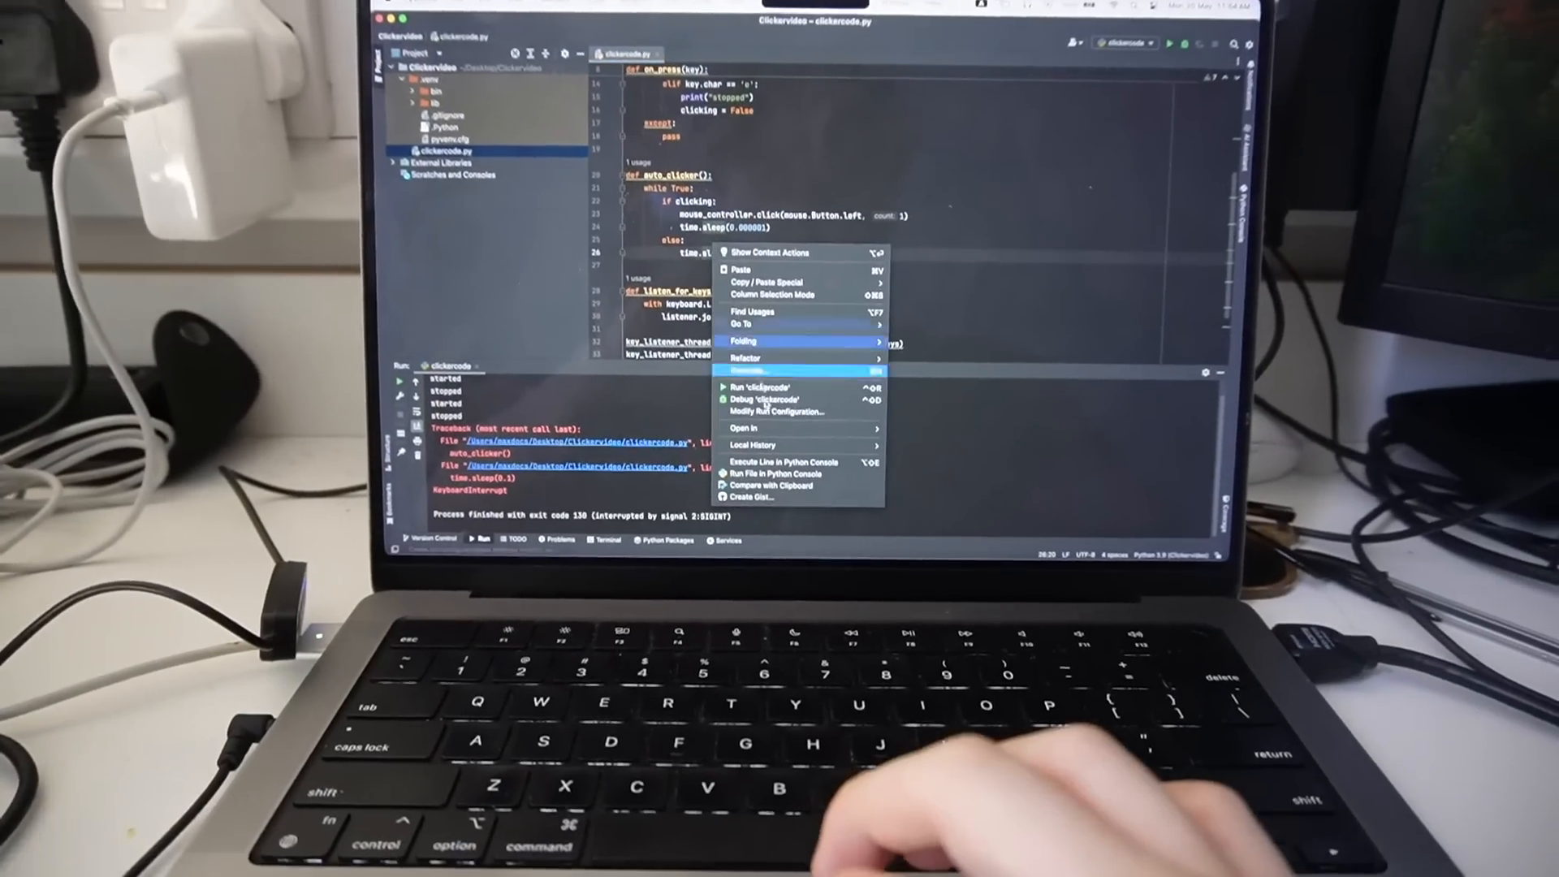
Run 'clickercode' from the editor's right-click context menu
left_click(758, 387)
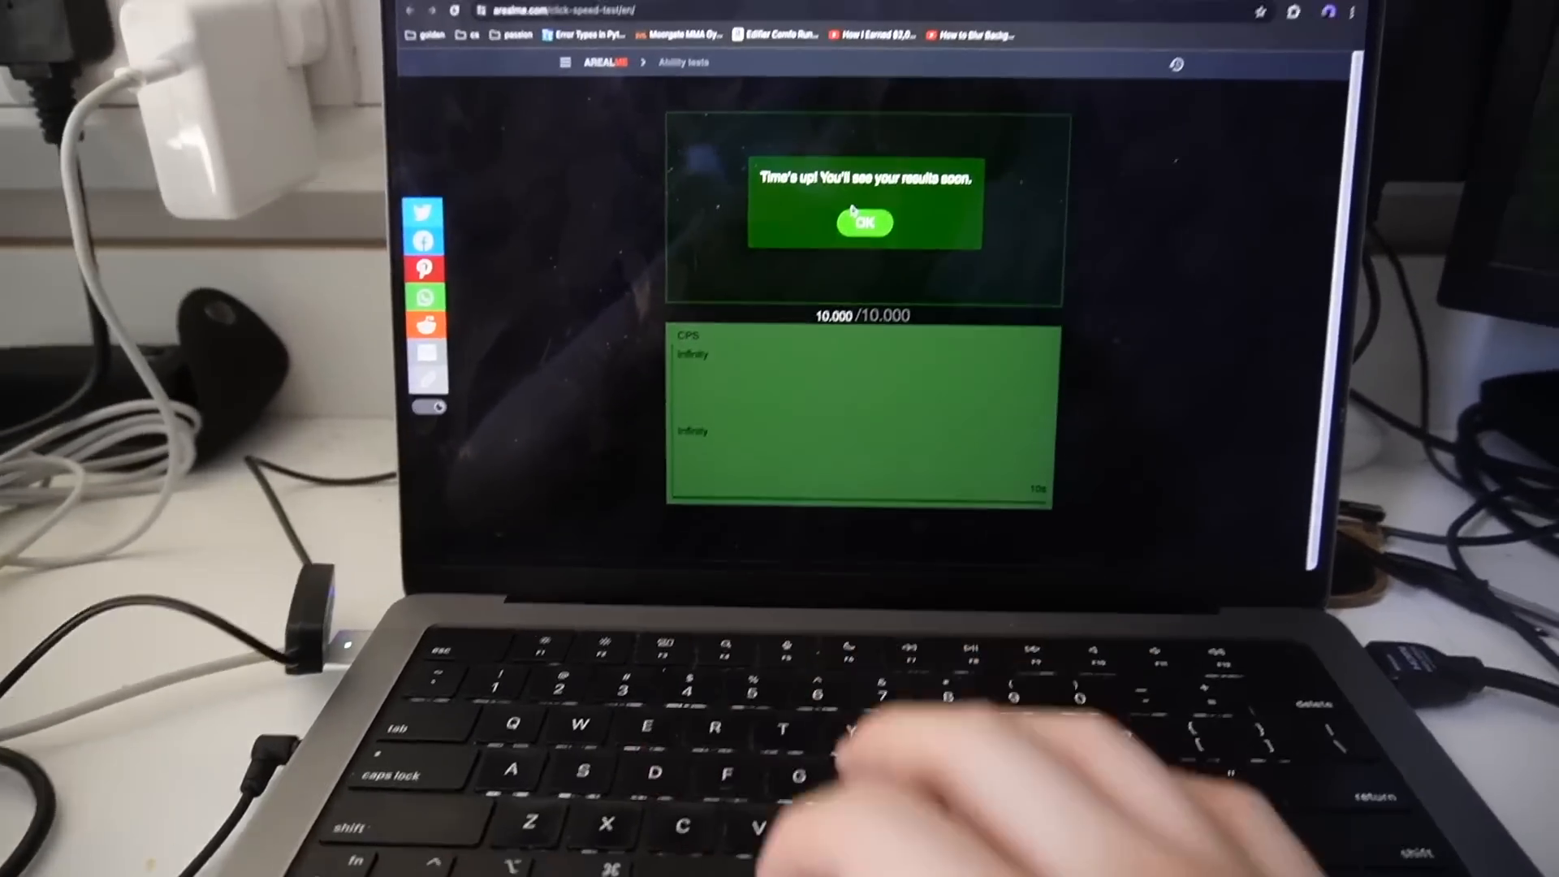
Dismiss the 'Time's up!' popup to reveal the 1132.8 CPS score
left_click(864, 222)
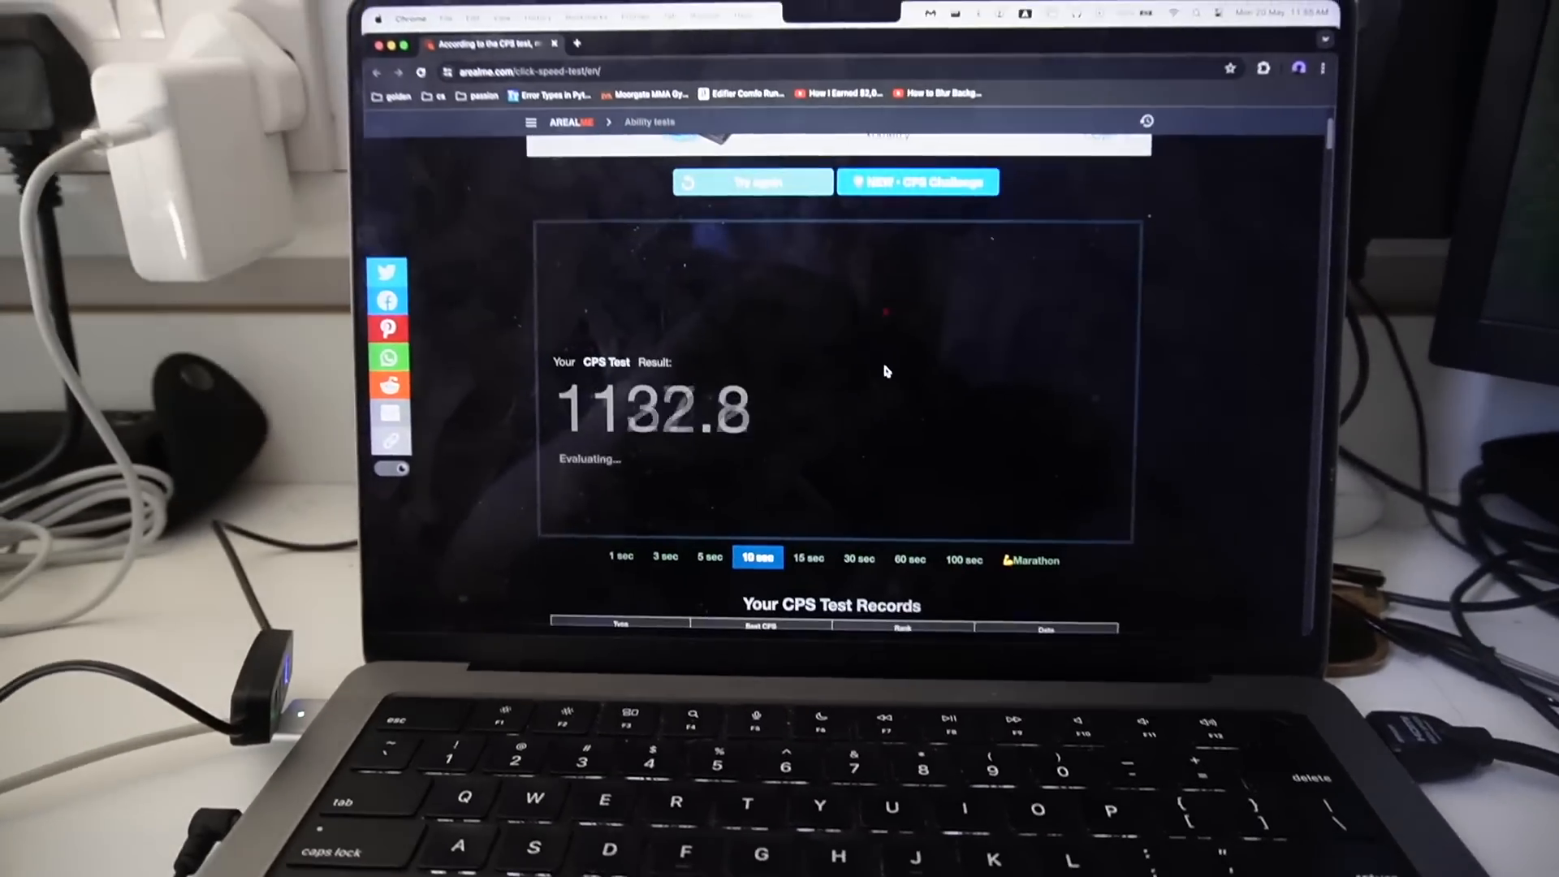